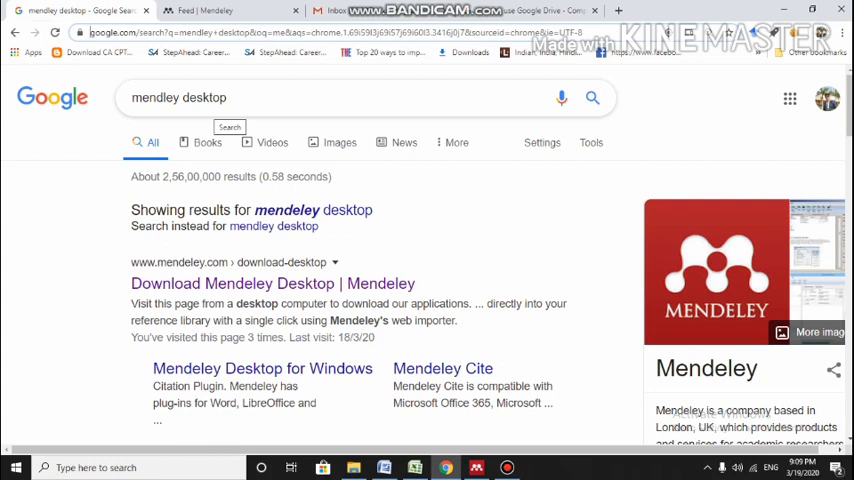
{"action": "mouse_move", "coordinate": [272, 283]}
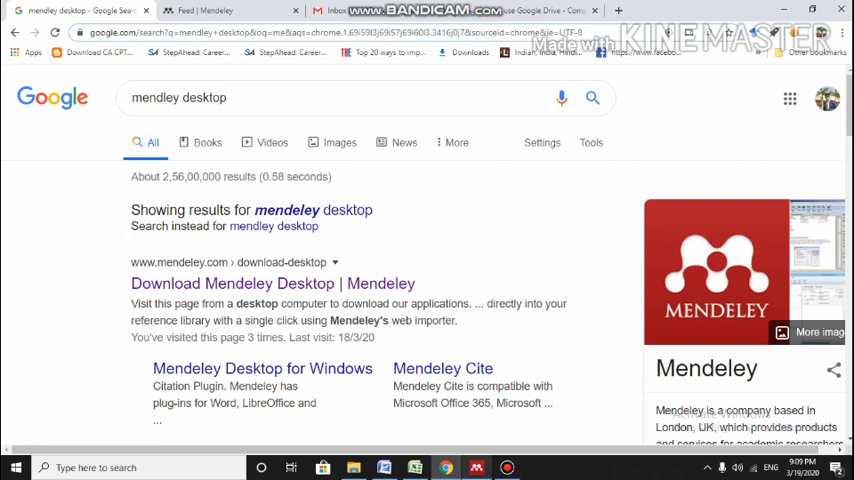
{"action": "left_click", "coordinate": [230, 10]}
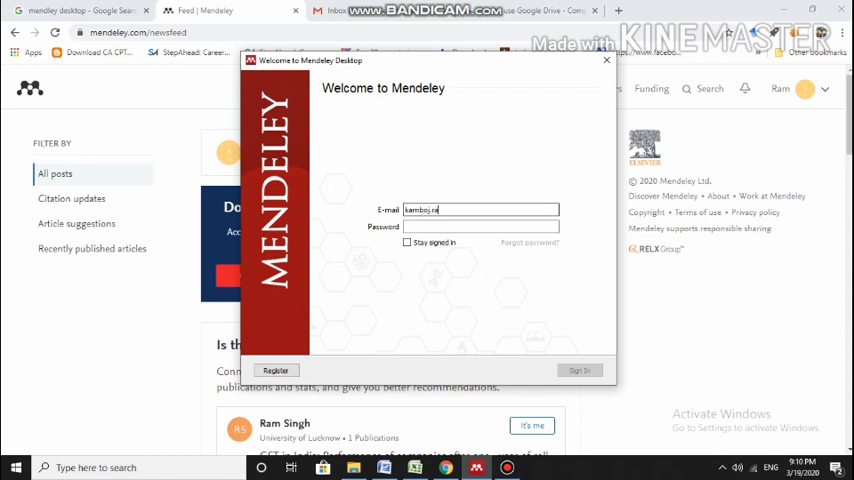
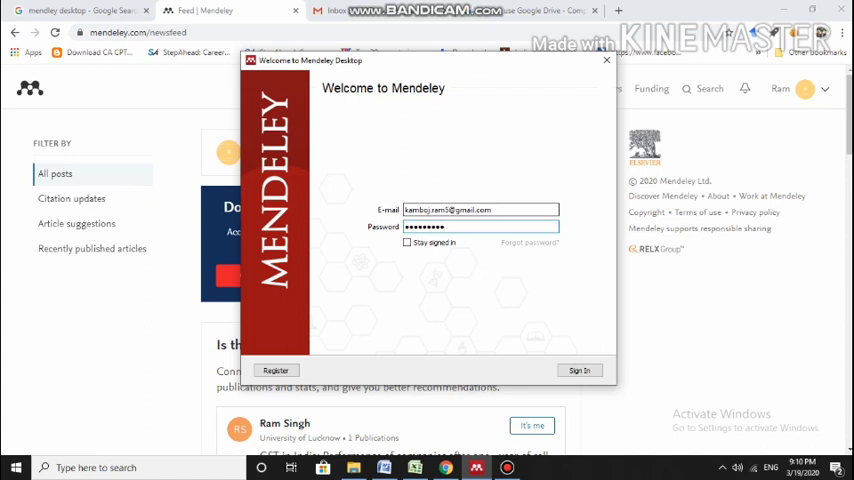
{"action": "left_click", "coordinate": [407, 242]}
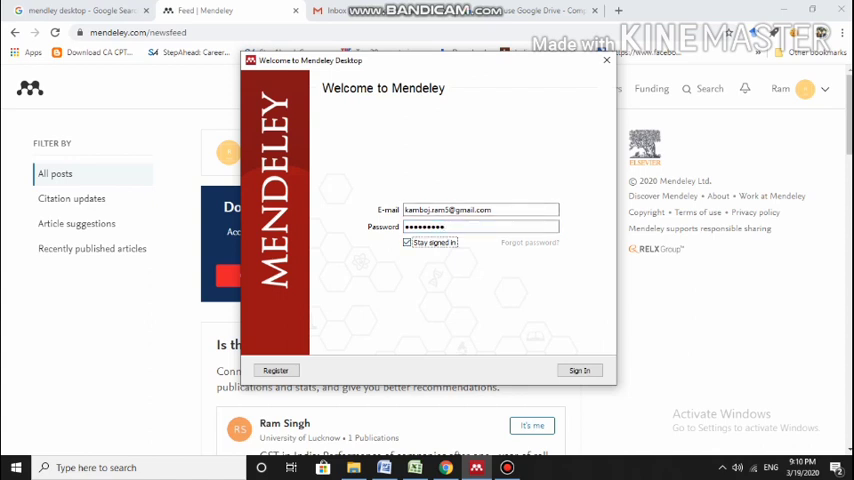
{"action": "left_click", "coordinate": [580, 370]}
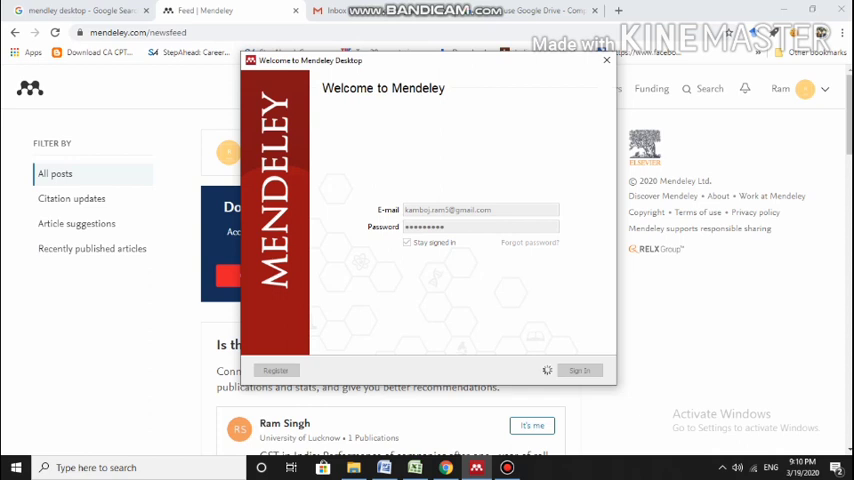
{"action": "left_click", "coordinate": [580, 370]}
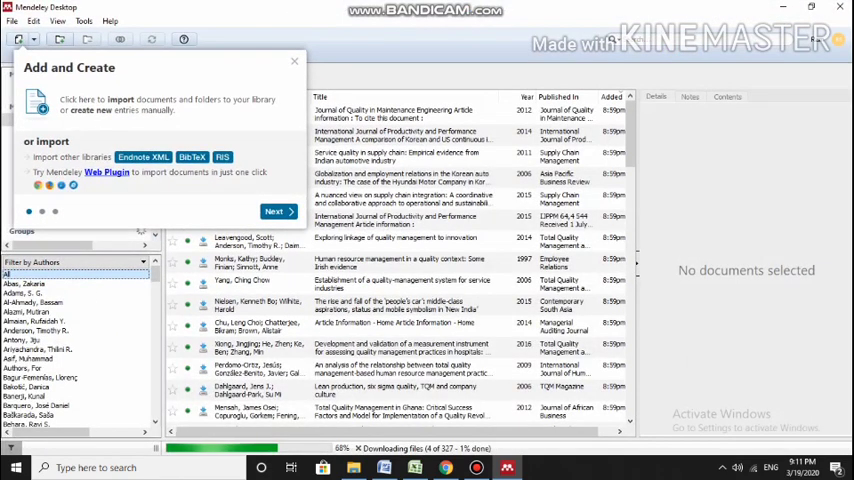
Close the Add and Create getting-started tip to reveal All Documents
{"action": "left_click", "coordinate": [400, 177]}
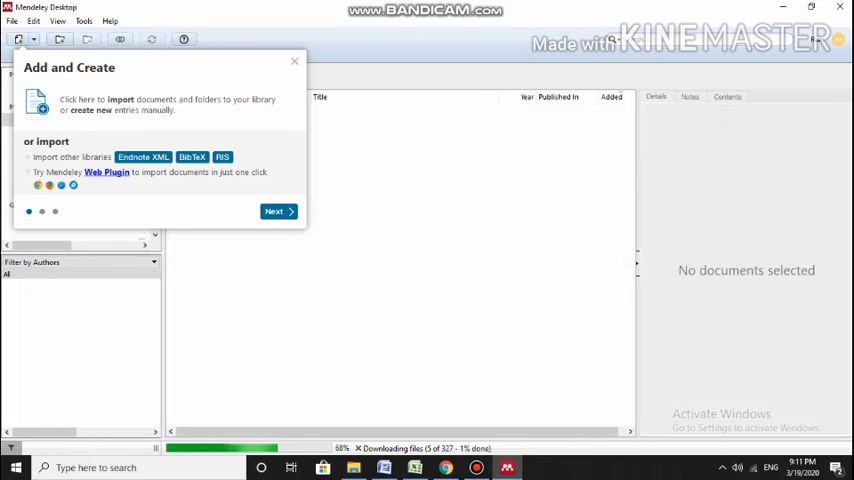
{"action": "left_click", "coordinate": [294, 61]}
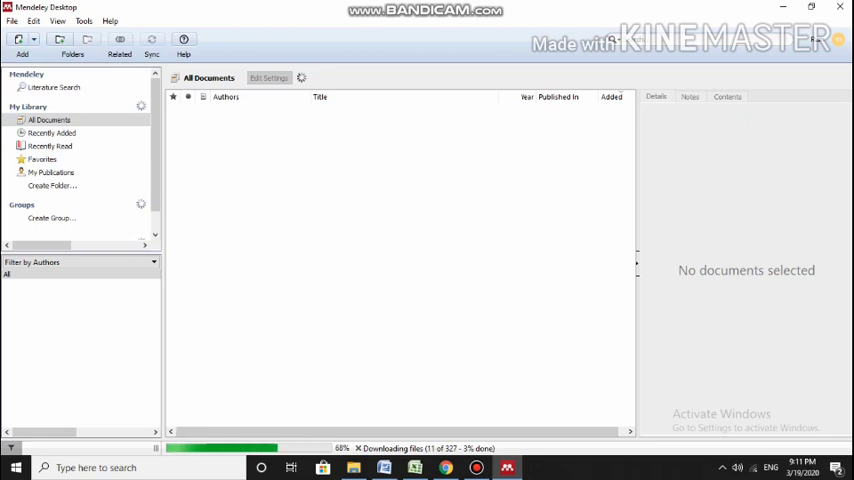
{"action": "mouse_move", "coordinate": [49, 145]}
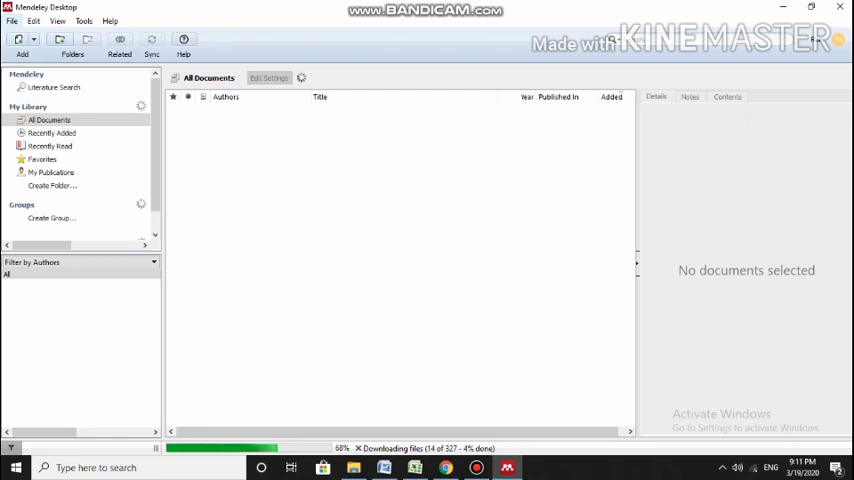
Browse the Edit menu, then choose File > Add Files... to open the file picker
{"action": "left_click", "coordinate": [34, 20]}
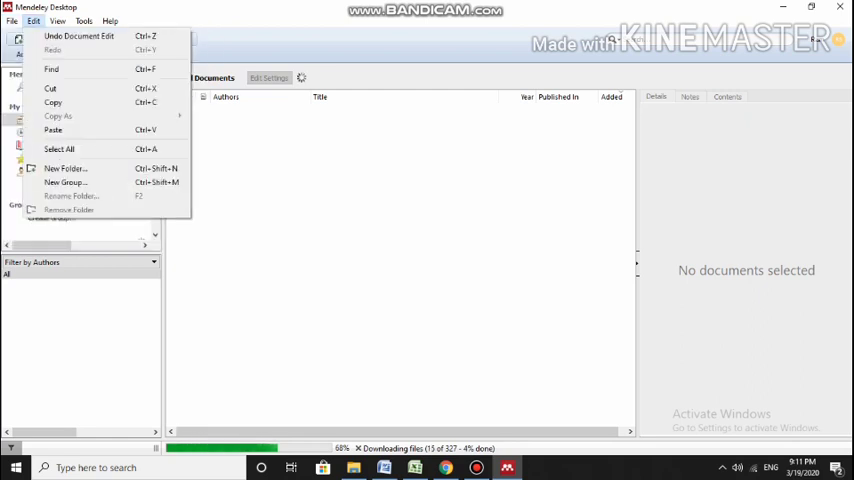
{"action": "left_click", "coordinate": [57, 20]}
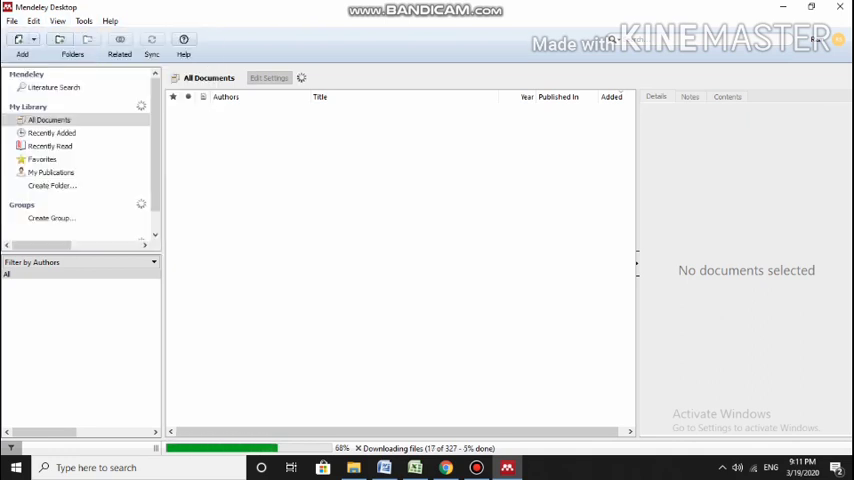
{"action": "left_click", "coordinate": [11, 20]}
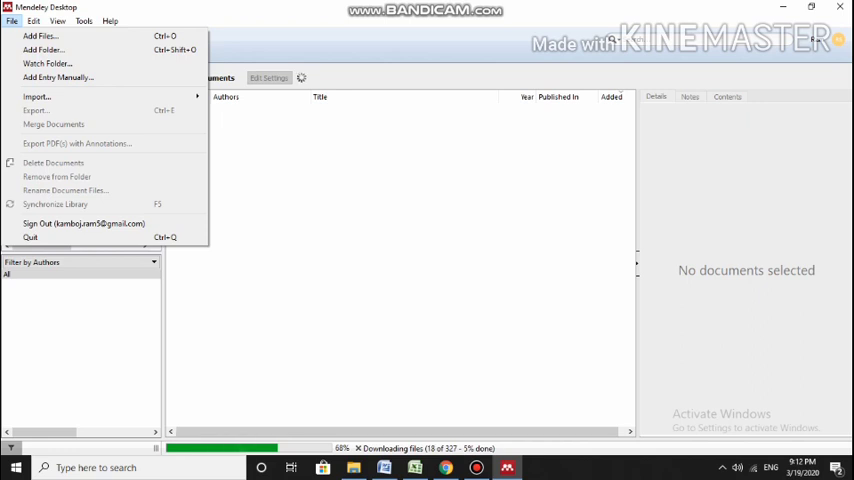
{"action": "mouse_move", "coordinate": [40, 36]}
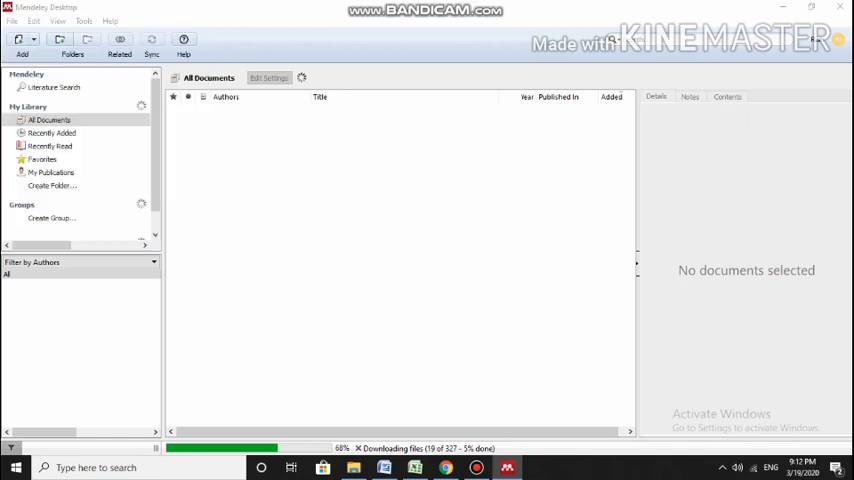
{"action": "left_click", "coordinate": [22, 42]}
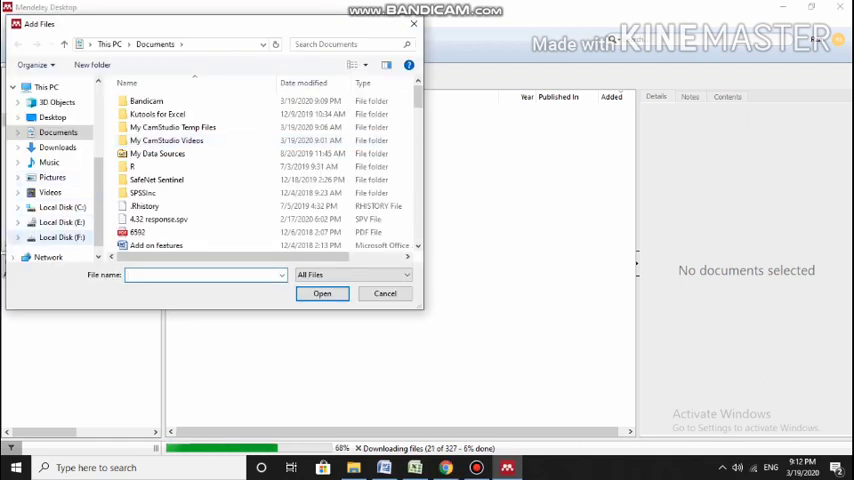
Switch the Add Files dialog to Local Disk (F:) and scroll its folder list
{"action": "left_click", "coordinate": [61, 237]}
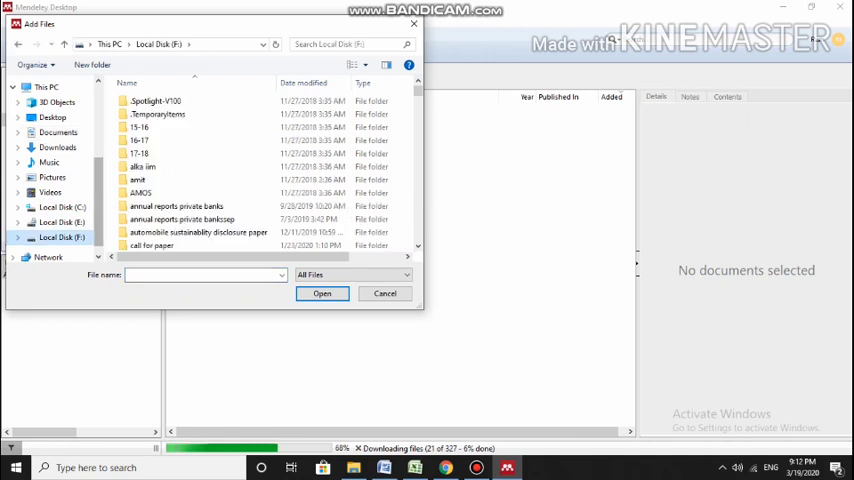
{"action": "left_click", "coordinate": [176, 205]}
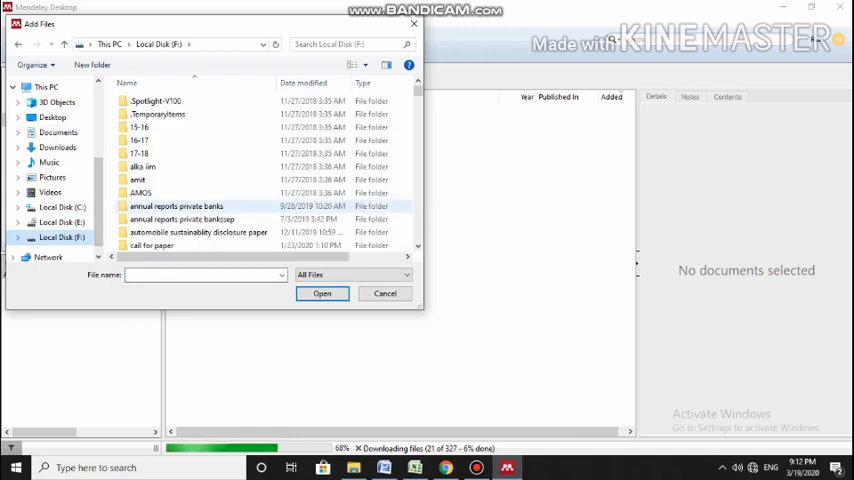
{"action": "scroll", "scroll_direction": "down", "scroll_amount": 3}
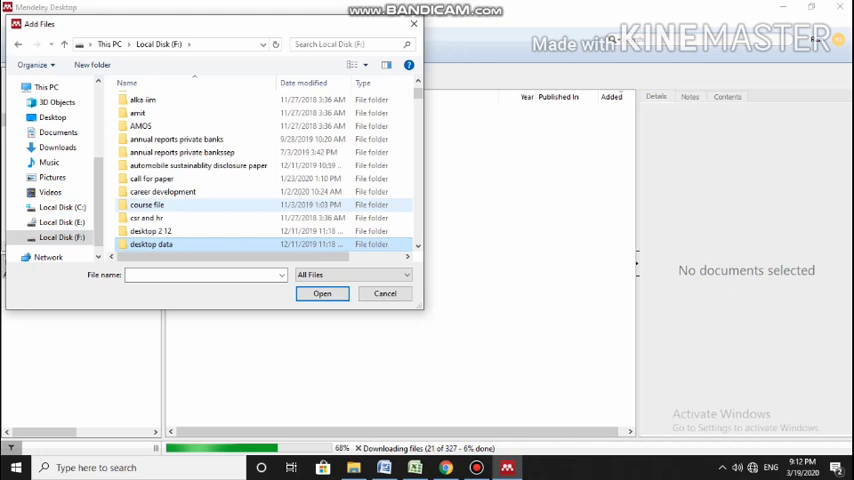
{"action": "scroll", "scroll_direction": "down", "scroll_amount": 3}
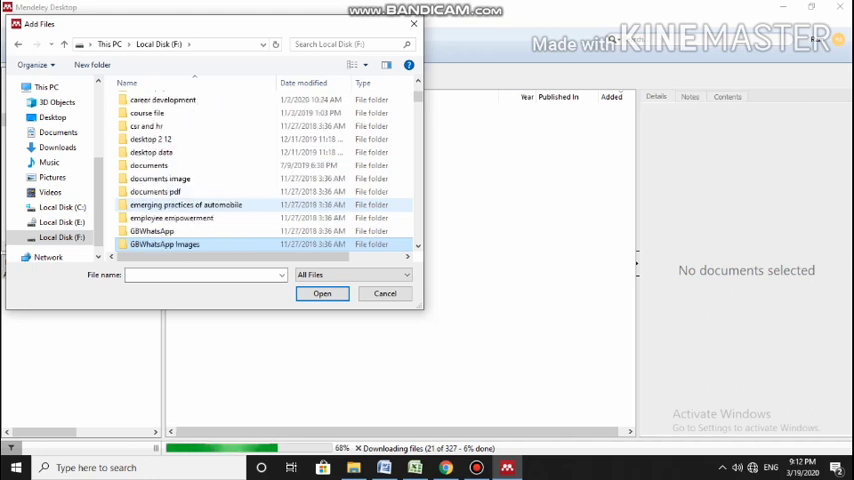
{"action": "scroll", "scroll_direction": "down", "scroll_amount": 3}
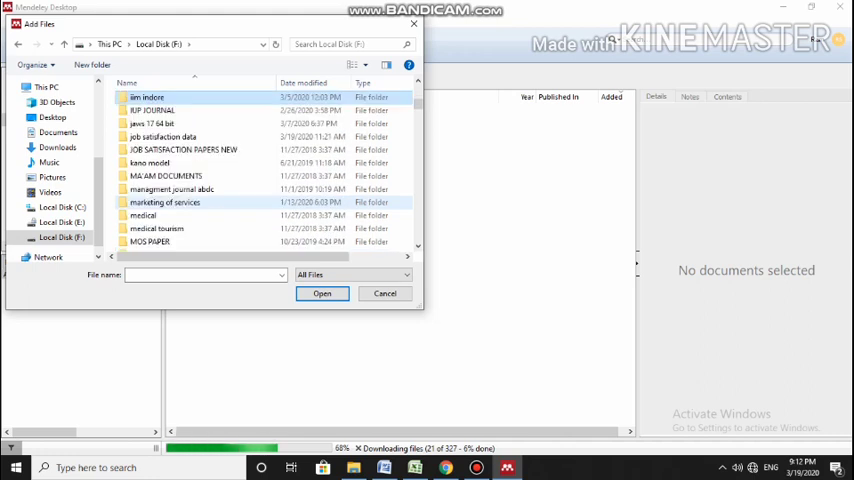
{"action": "mouse_move", "coordinate": [164, 202]}
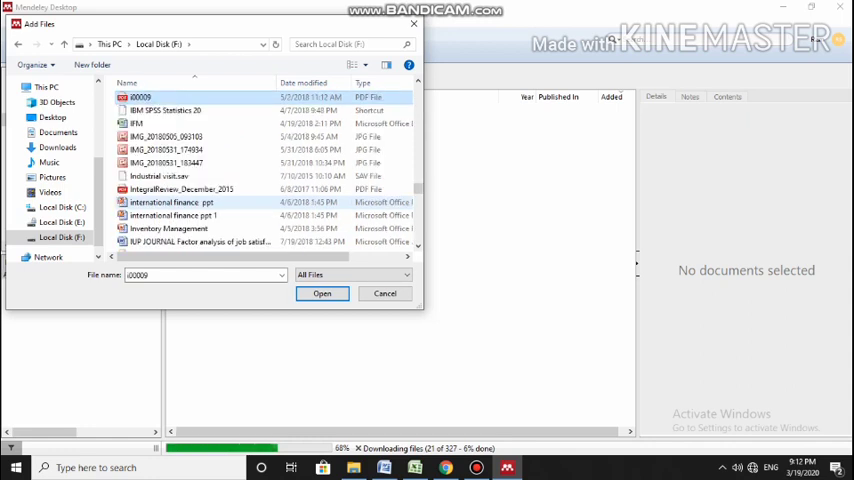
Import all PDFs from the IIM 2 JUNE 2016 final folder
{"action": "left_click", "coordinate": [171, 202]}
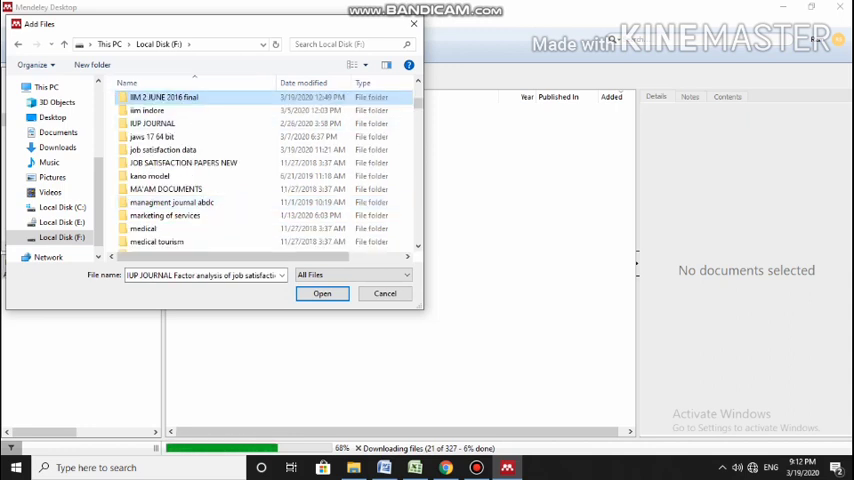
{"action": "double_click", "coordinate": [164, 97]}
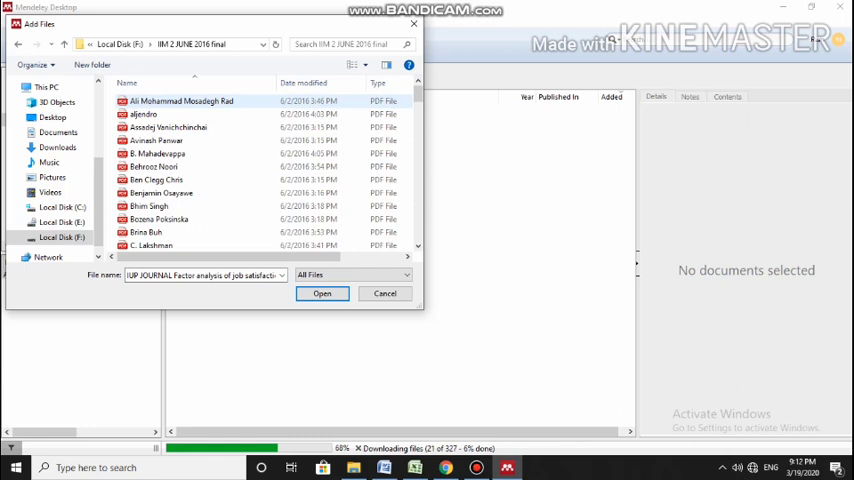
{"action": "left_click", "coordinate": [143, 114]}
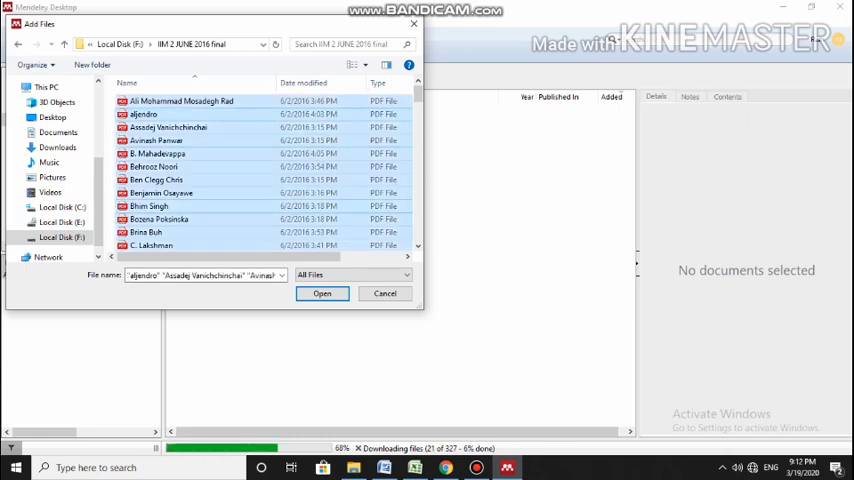
{"action": "left_click", "coordinate": [322, 293]}
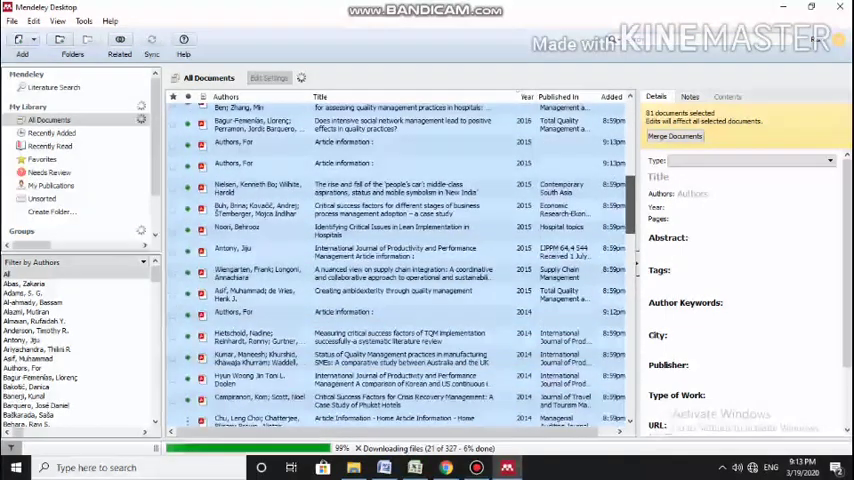
Scroll through All Documents to review the imported papers' authors, titles and journals
{"action": "scroll", "scroll_direction": "down", "scroll_amount": 3}
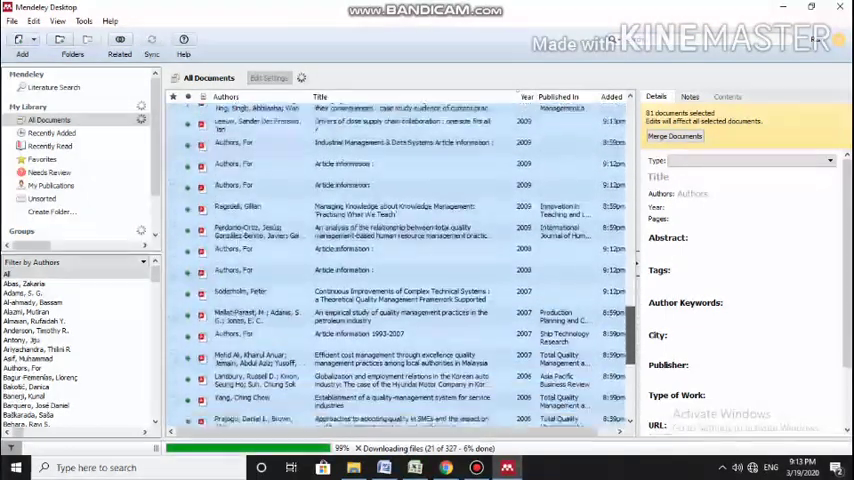
{"action": "scroll", "scroll_direction": "down", "scroll_amount": 3}
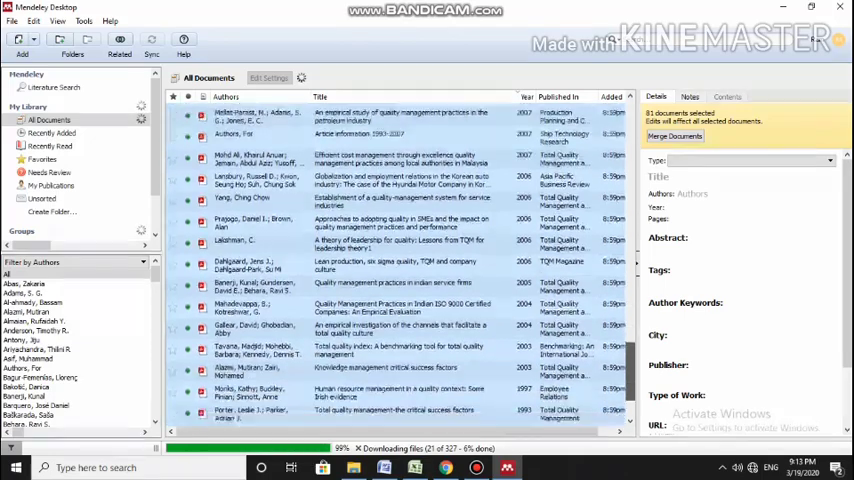
{"action": "scroll", "scroll_direction": "down", "scroll_amount": 3}
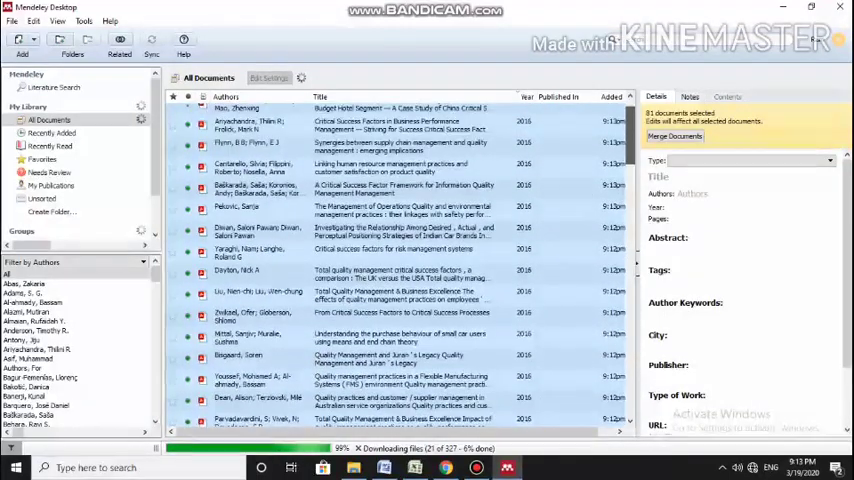
{"action": "scroll", "scroll_direction": "up", "scroll_amount": 3}
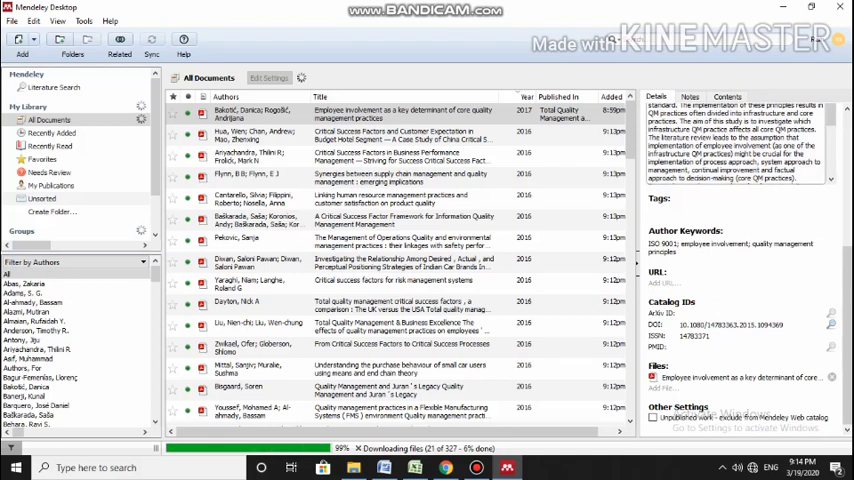
Scroll the employee-involvement paper's Details pane to read more of its abstract
{"action": "scroll", "scroll_direction": "down", "scroll_amount": 3}
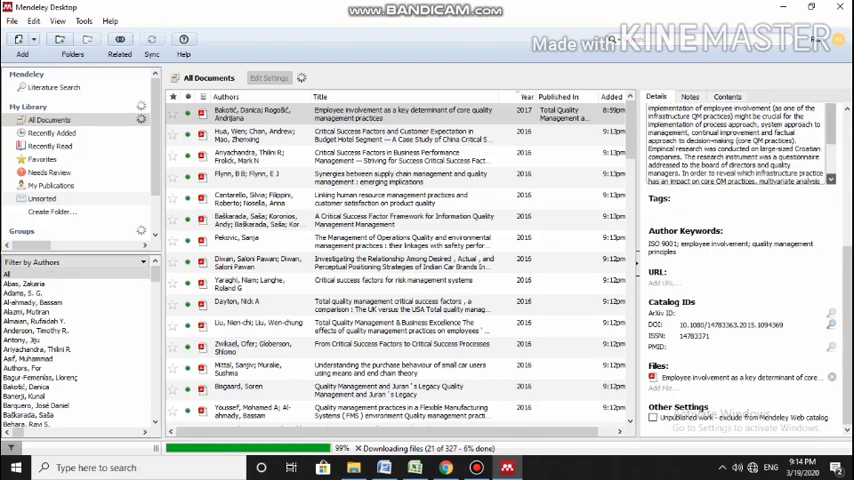